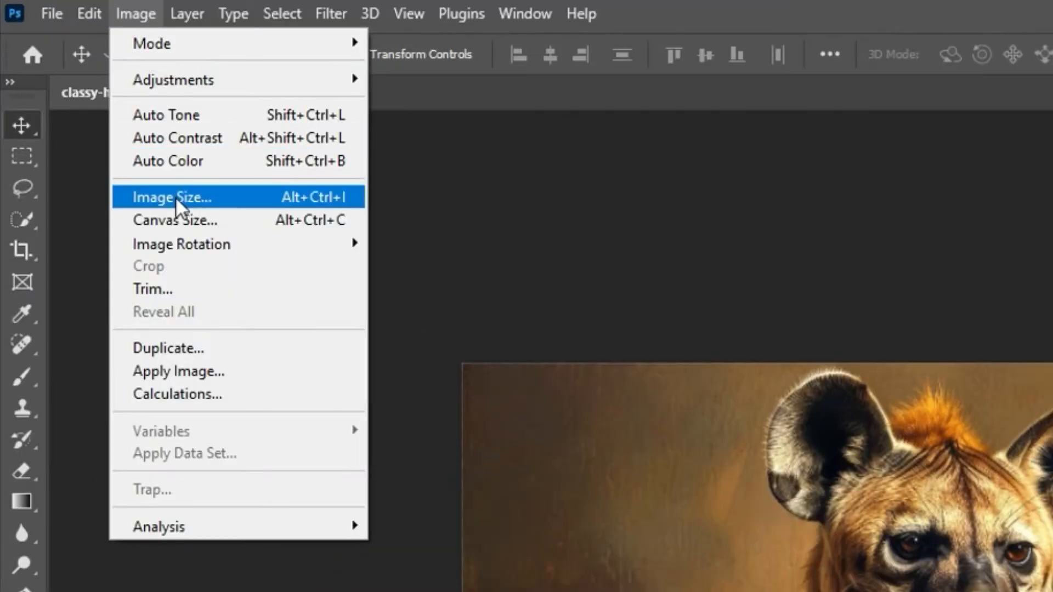
# - Resize the portrait to 1900 × 1300 px at 100 ppi using Preserve Details with ~19% noise reduction
pyautogui.click(172, 196)
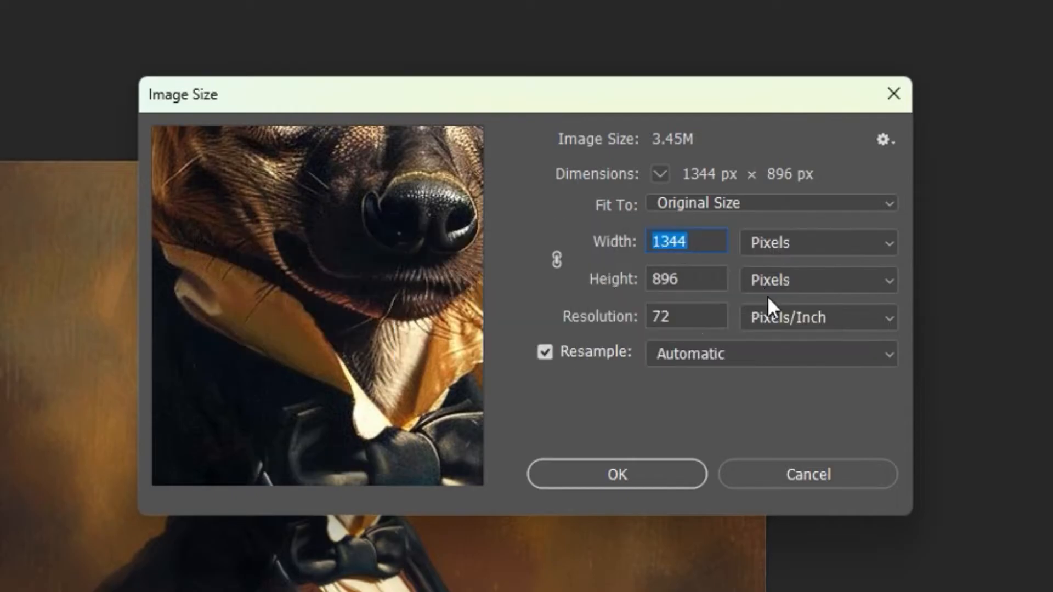
pyautogui.write('100')
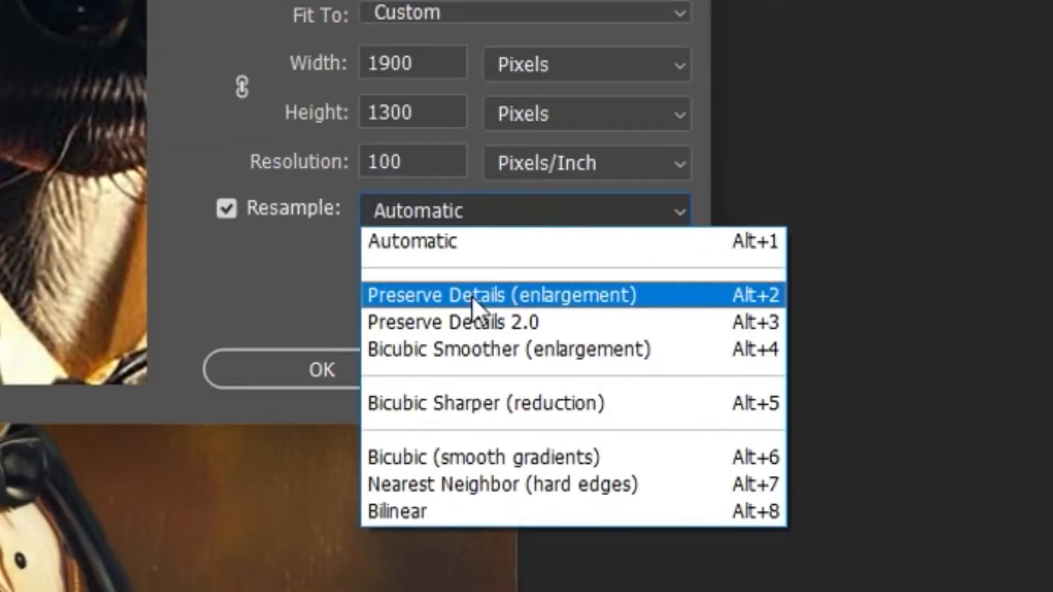
pyautogui.click(500, 295)
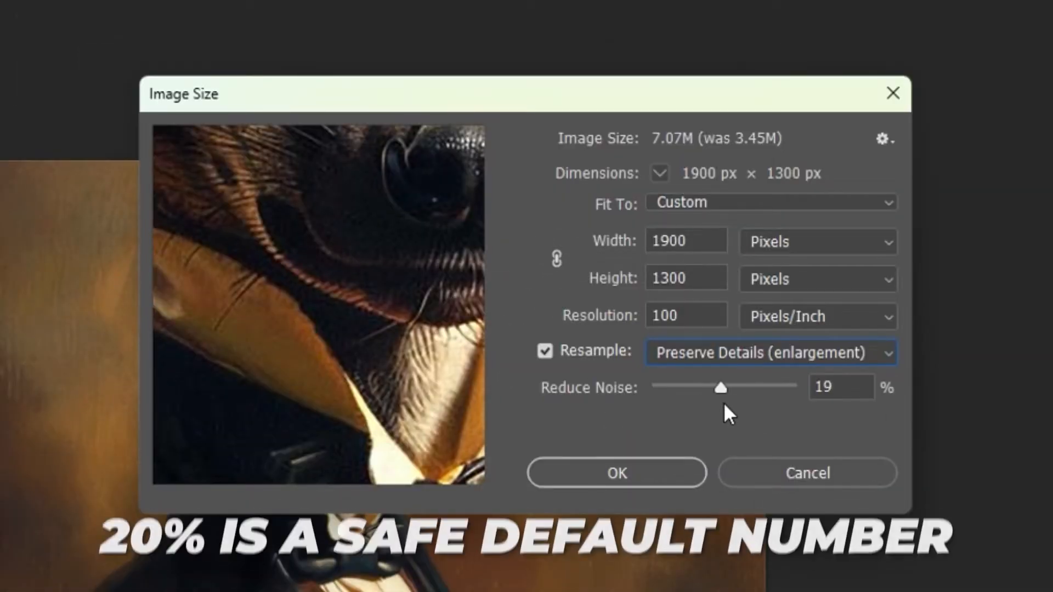
pyautogui.click(615, 472)
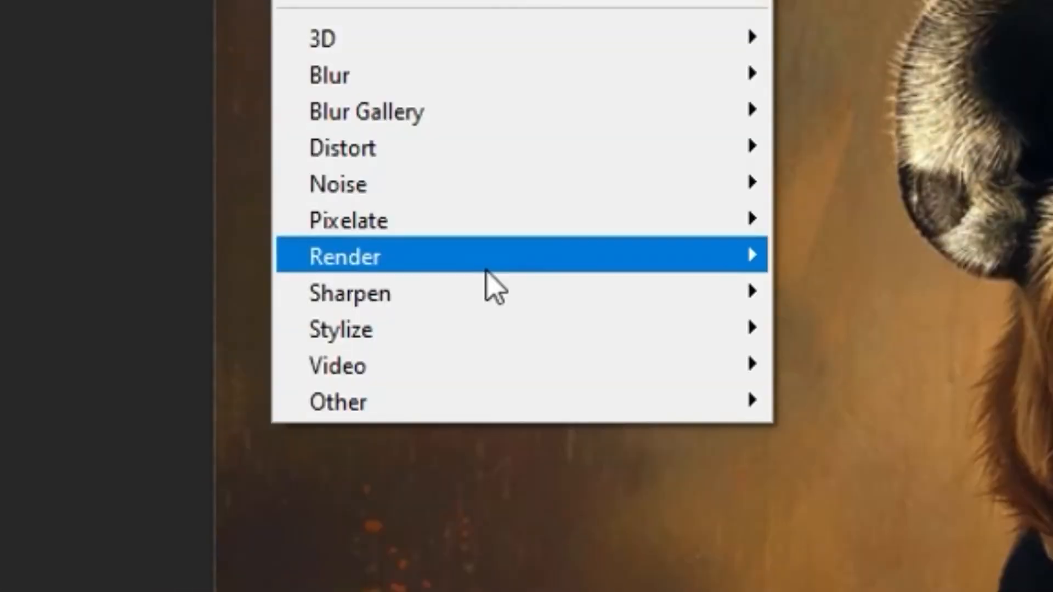
# - Apply Unsharp Mask with Amount 100%, Radius 2 px and Threshold 12 levels
pyautogui.click(349, 292)
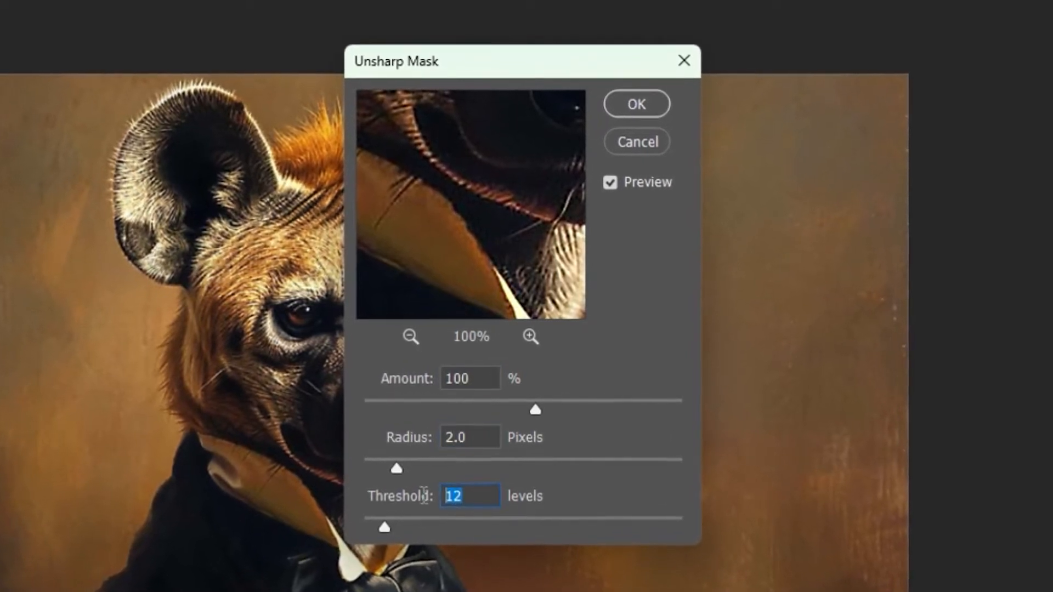
pyautogui.click(635, 104)
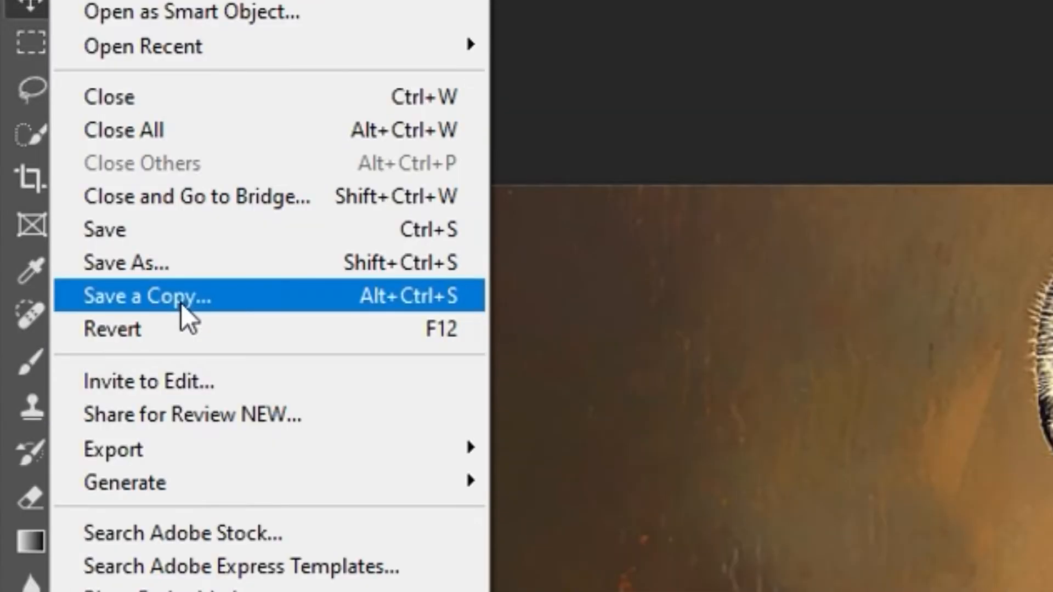
# - Choose Save a Copy for the sharpened portrait
pyautogui.click(145, 296)
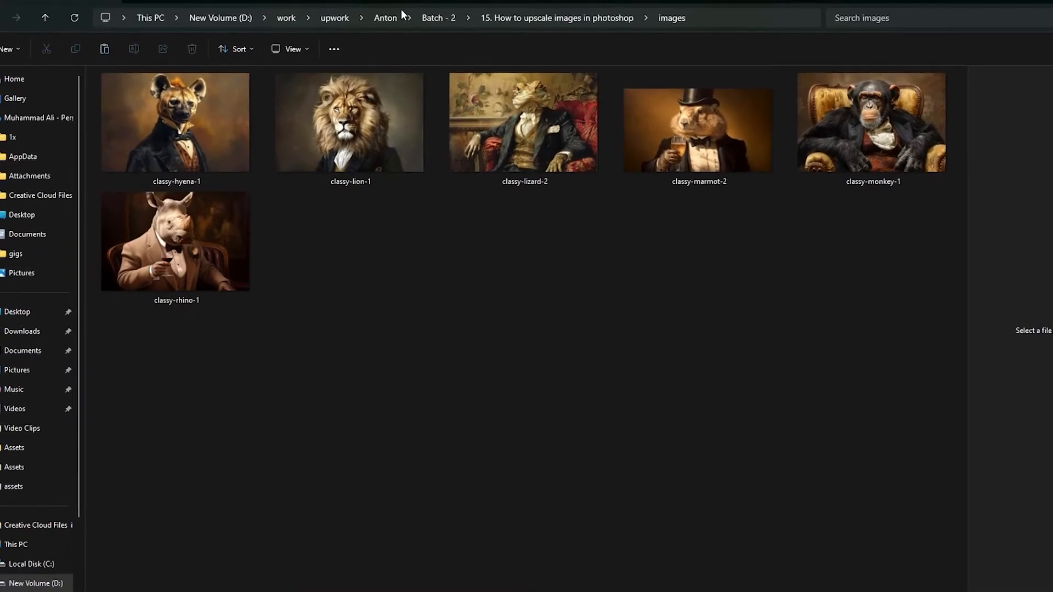
# - Batch-run Upscale Images on the HORIZONTAL folder, outputting into the rendered output folder
pyautogui.click(57, 15)
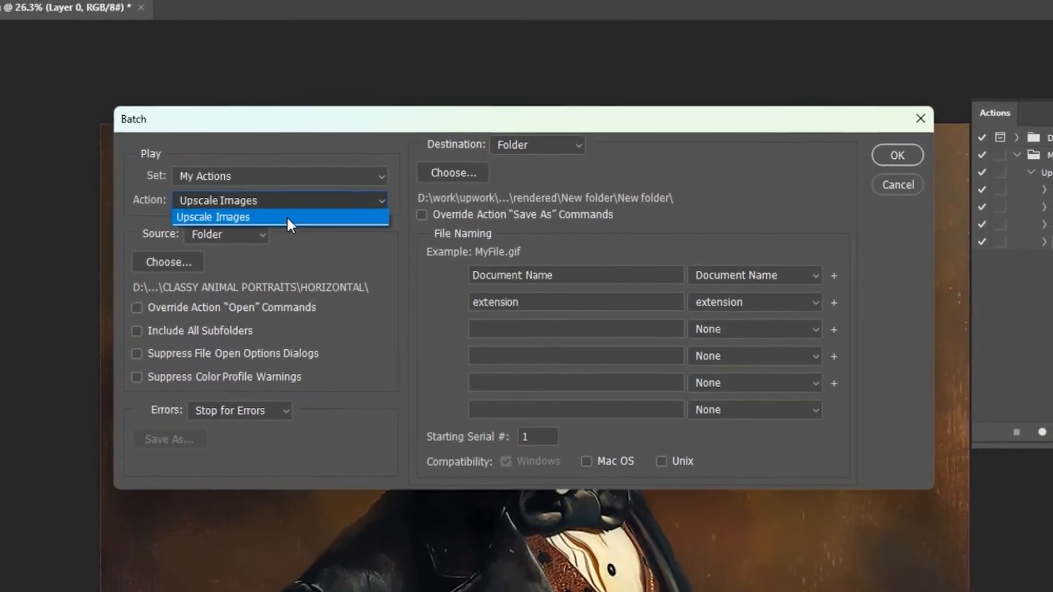
pyautogui.click(167, 262)
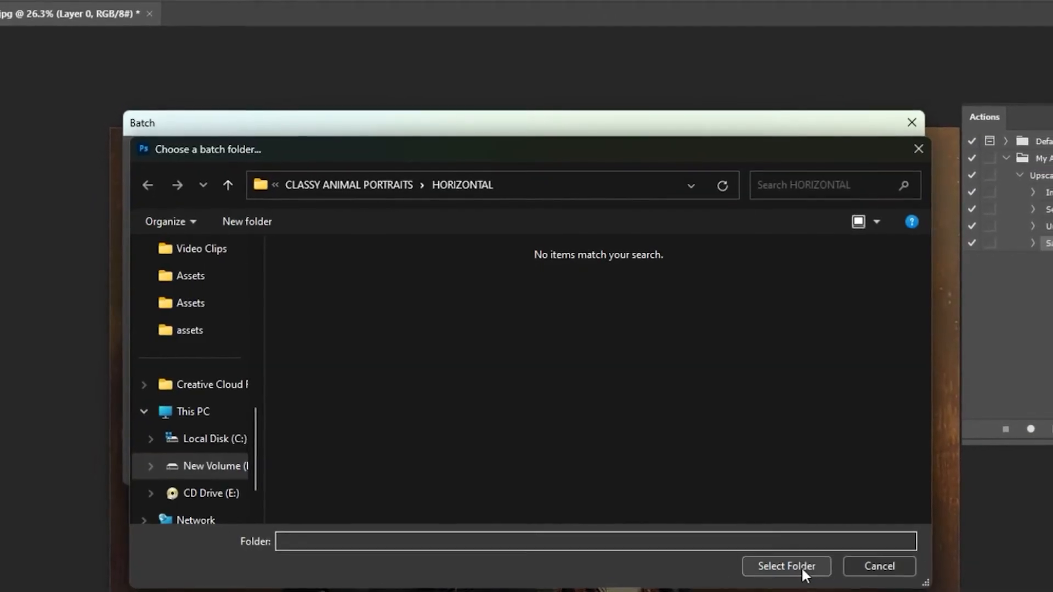
pyautogui.click(786, 566)
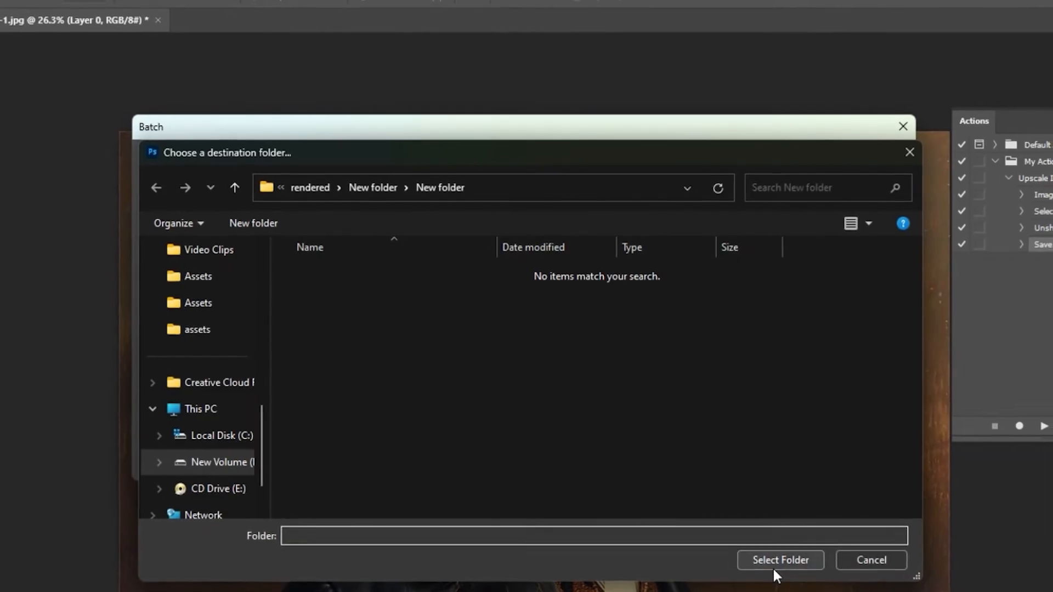
pyautogui.click(780, 560)
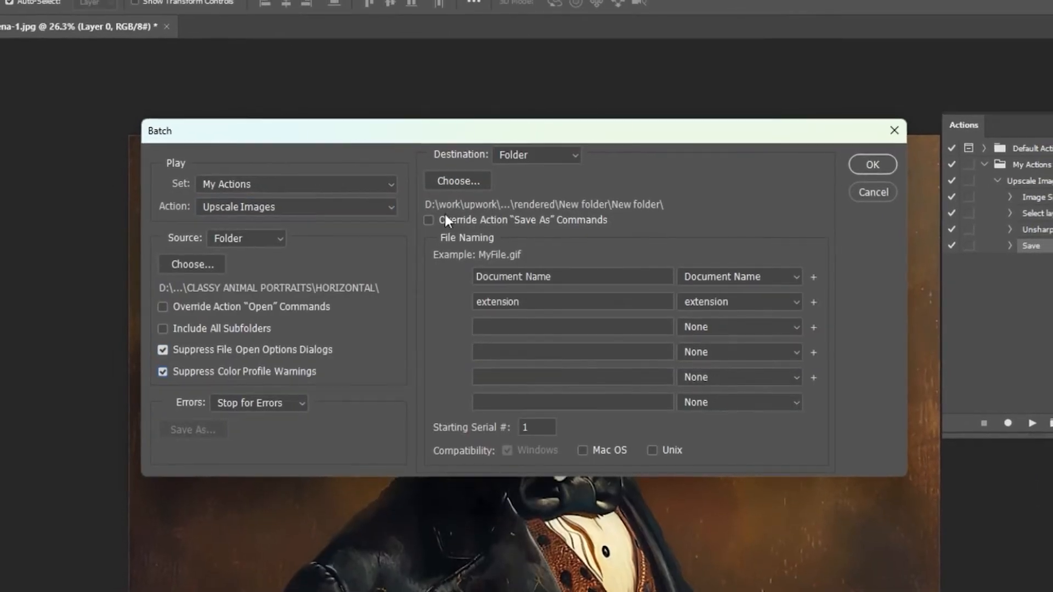
pyautogui.click(872, 164)
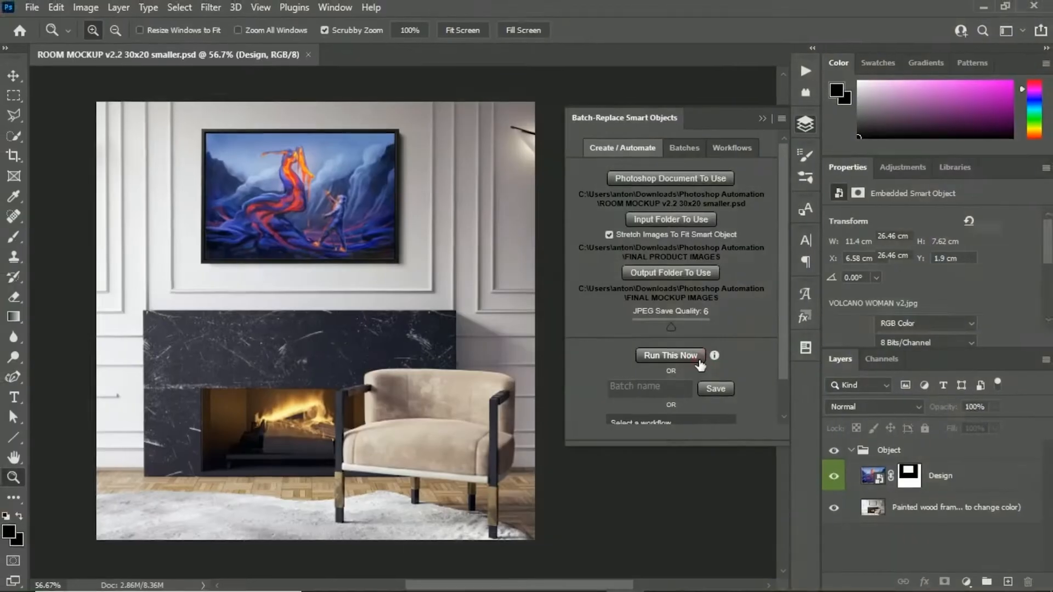
# - Run Batch-Replace Smart Objects to generate mockups and dismiss the completion notice
pyautogui.click(669, 356)
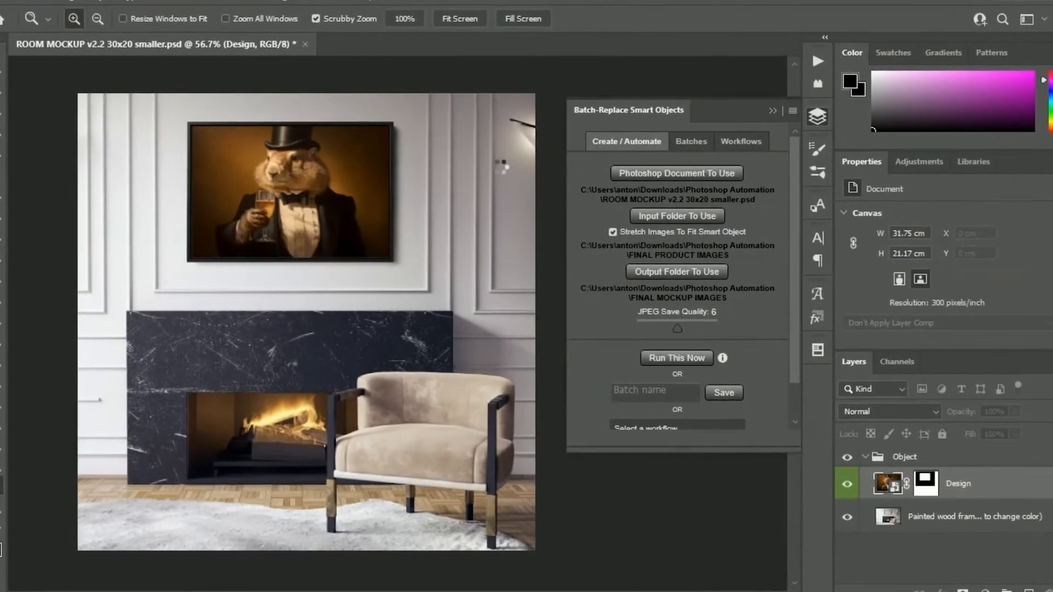
pyautogui.click(675, 358)
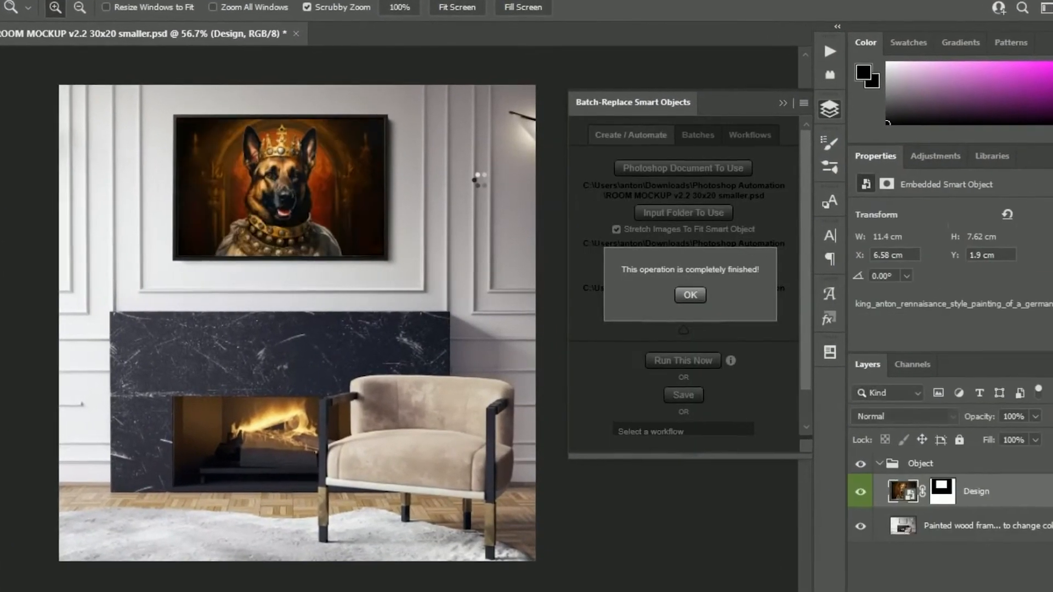
pyautogui.click(689, 294)
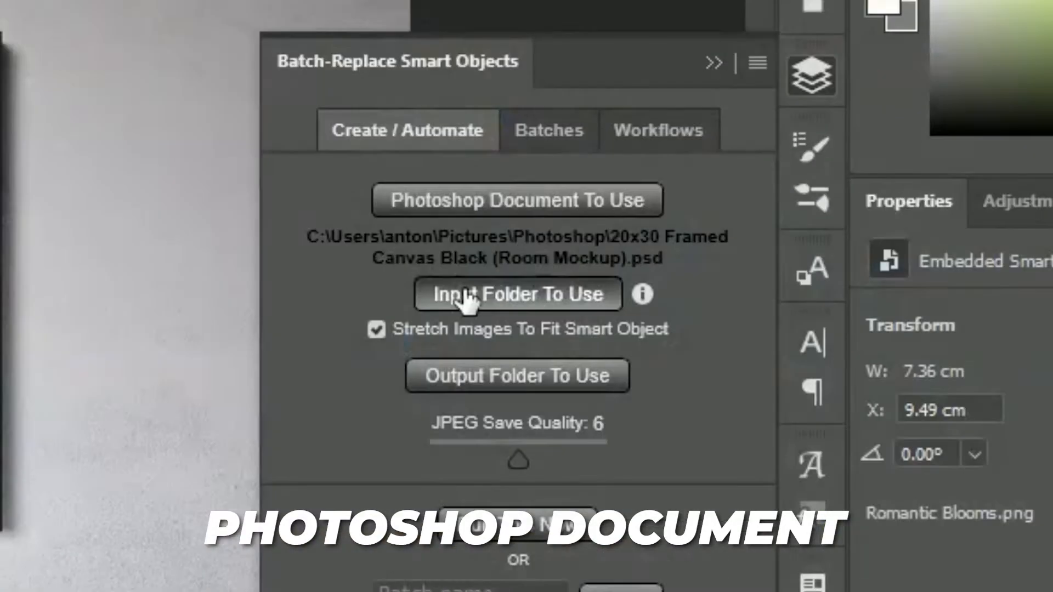
# - Set ARTWORK IMAGE FOLDER as the mockup input folder and review the saved workflow
pyautogui.click(517, 294)
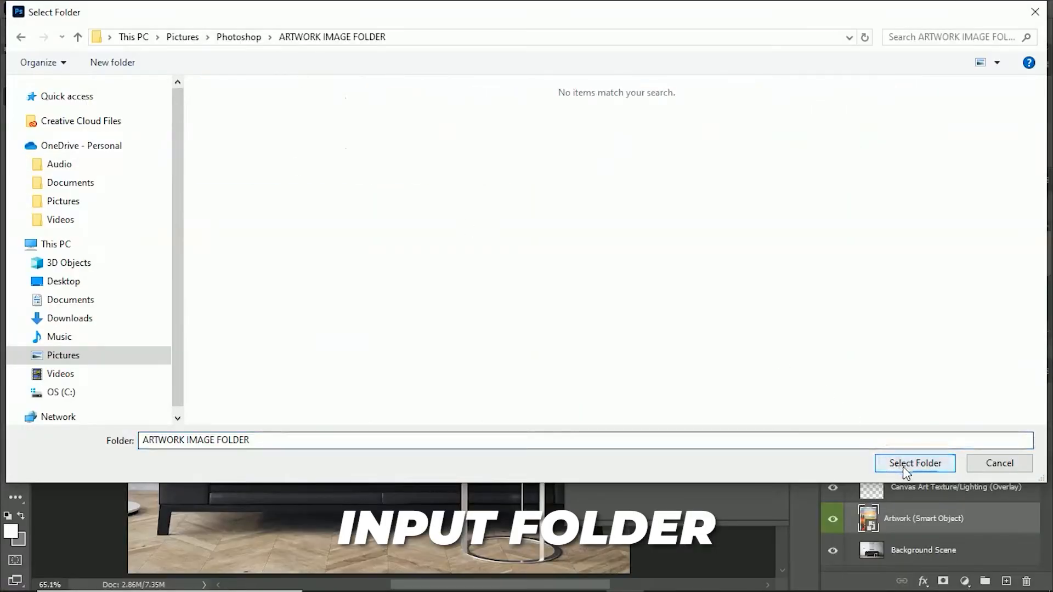
pyautogui.click(913, 463)
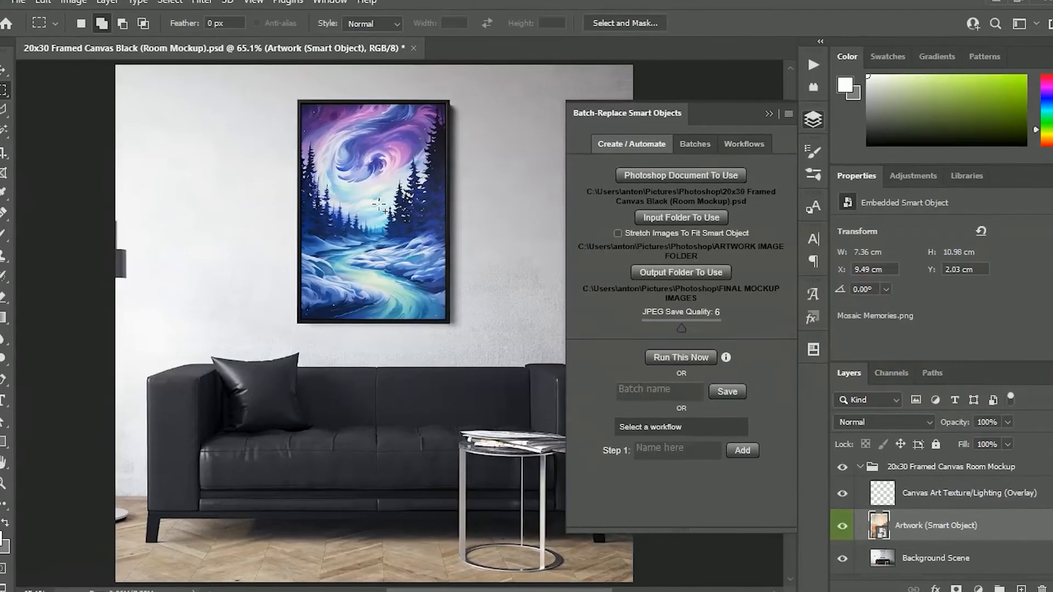
pyautogui.click(743, 144)
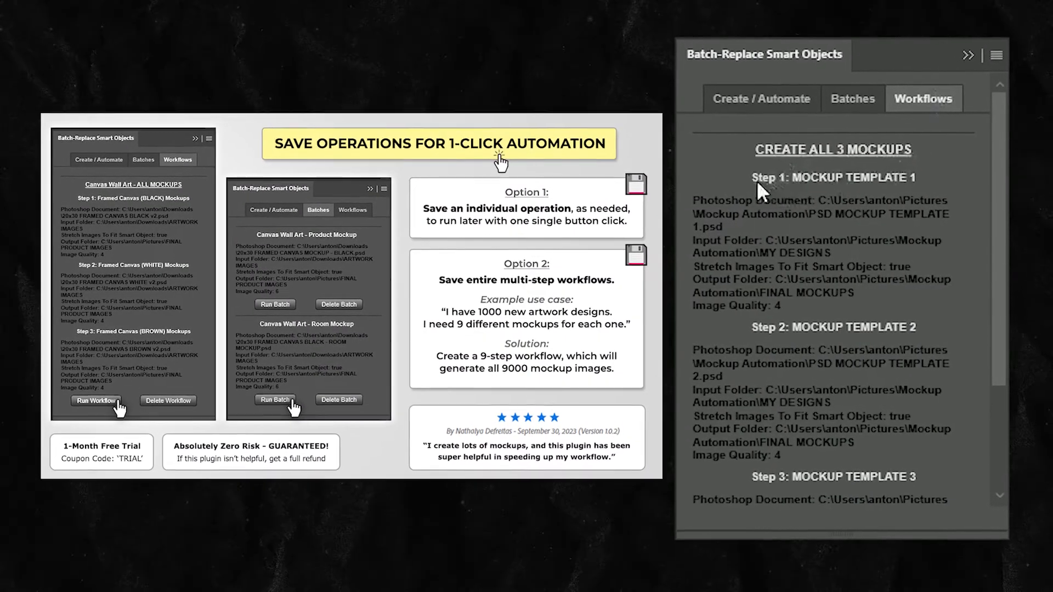
pyautogui.scroll(-3)
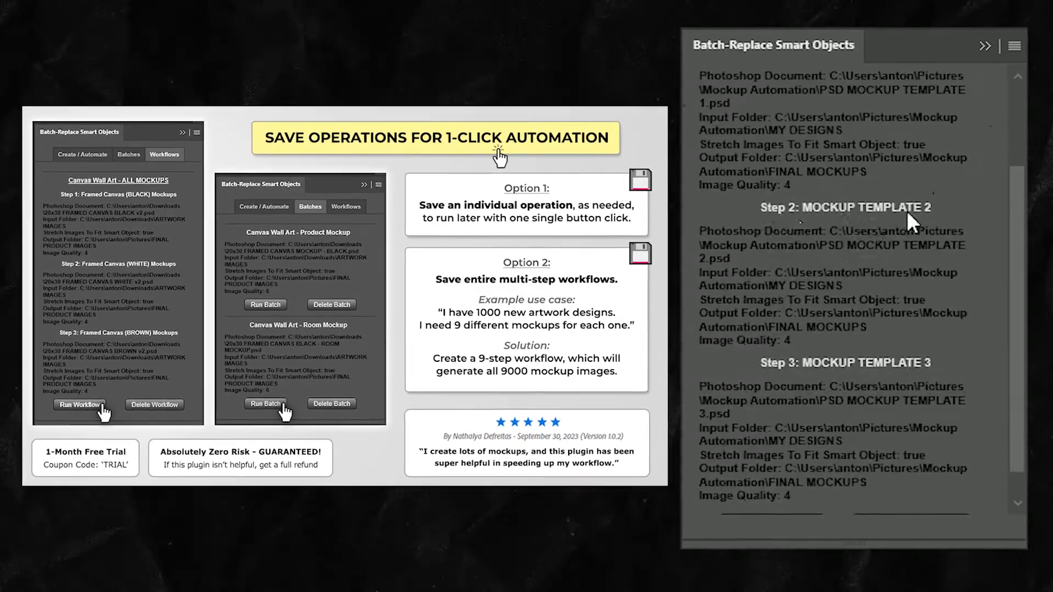